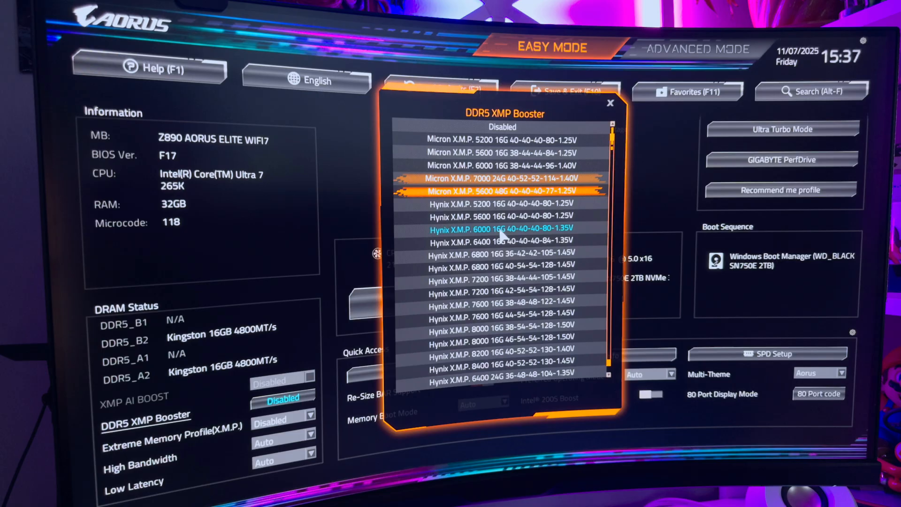
Step: Choose the Hynix X.M.P. 6000 16G 40-40-40-80-1.35V profile in DDR5 XMP Booster
{"action": "scroll", "scroll_direction": "down", "scroll_amount": 3}
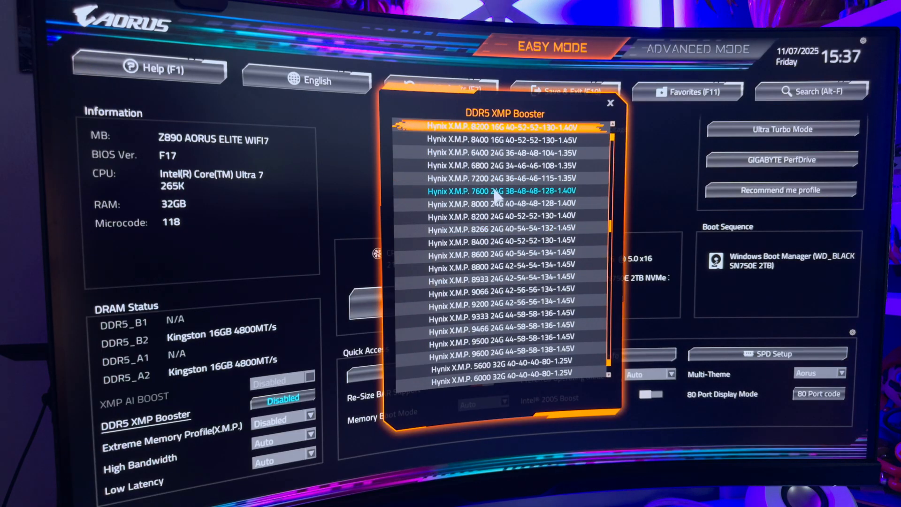
{"action": "scroll", "scroll_direction": "up", "scroll_amount": 3}
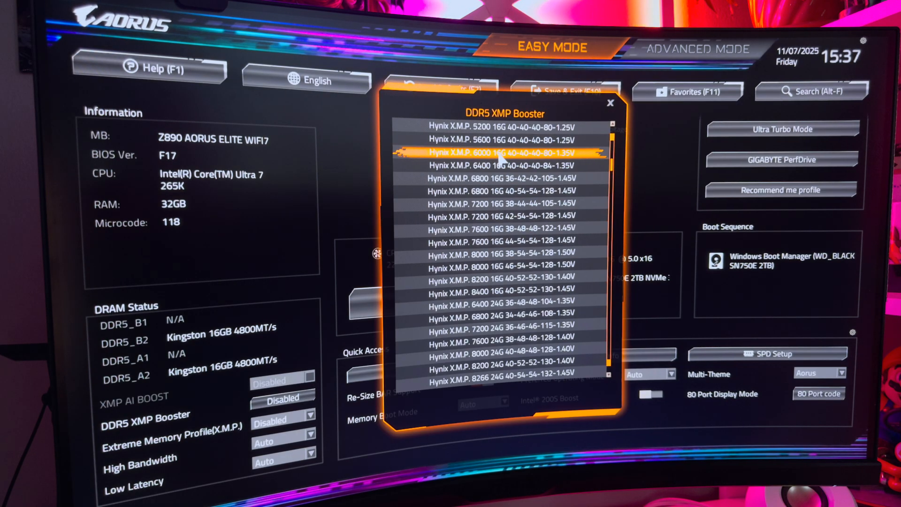
{"action": "left_click", "coordinate": [513, 153]}
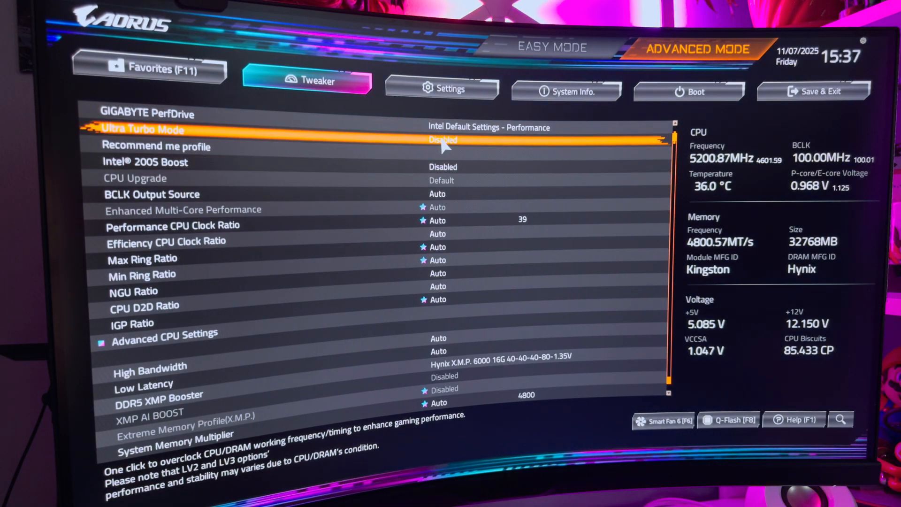
Step: Set Ultra Turbo Mode to LV1: Intel 200S Boost and accept the warning
{"action": "left_click", "coordinate": [144, 129]}
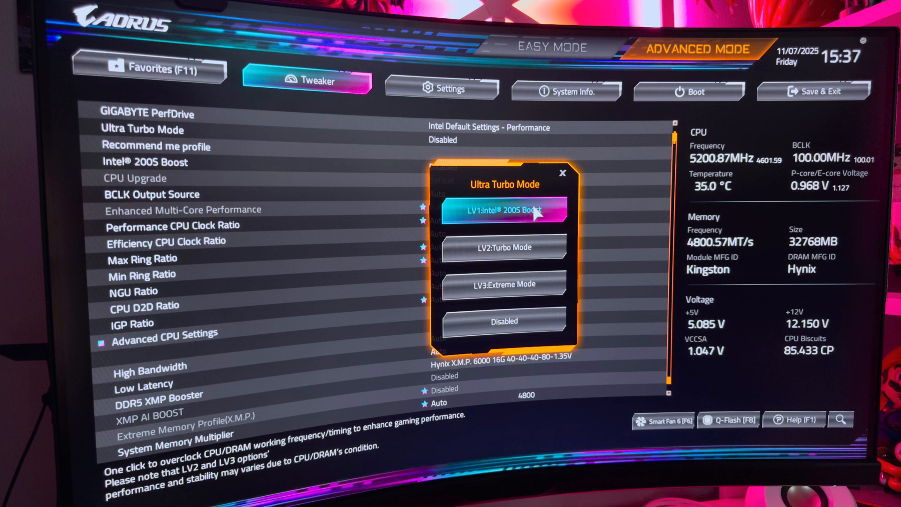
{"action": "left_click", "coordinate": [504, 210]}
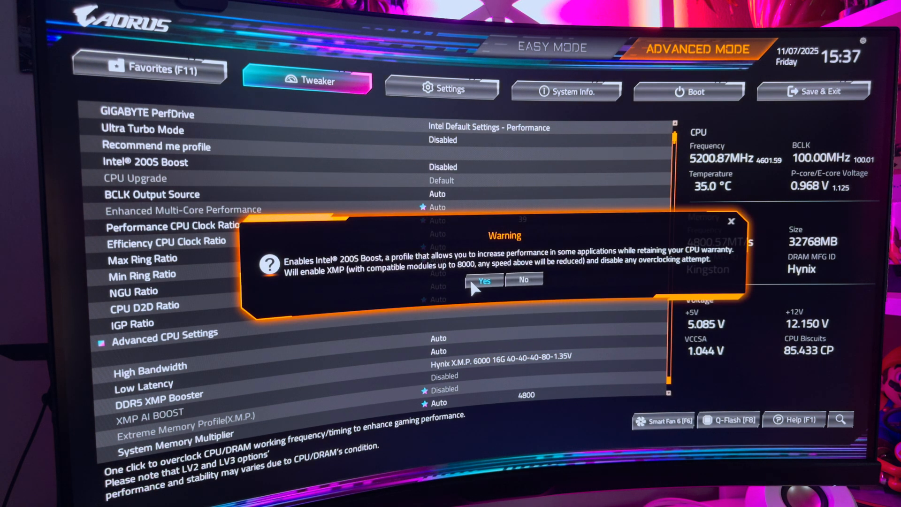
{"action": "left_click", "coordinate": [484, 280]}
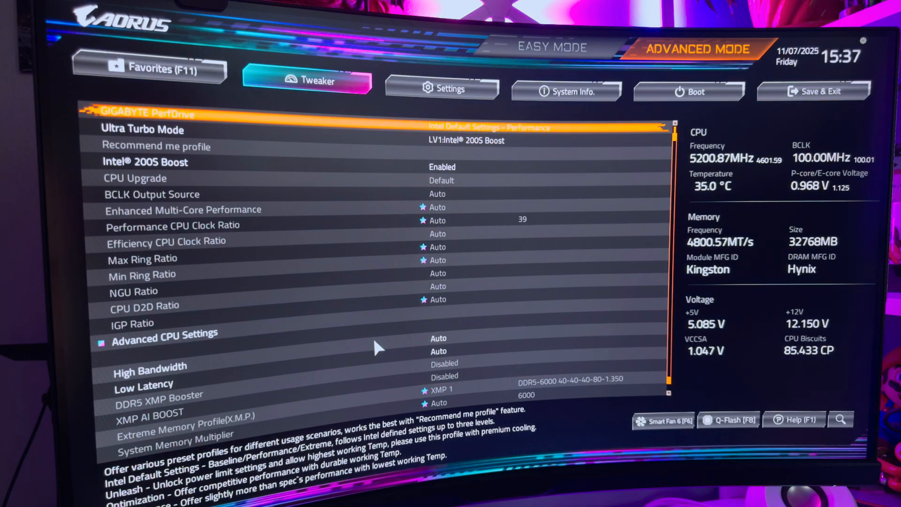
Step: Review the CPU/PCH voltage controls, then view case-open status and voltage readings in Settings
{"action": "scroll", "scroll_direction": "down", "scroll_amount": 3}
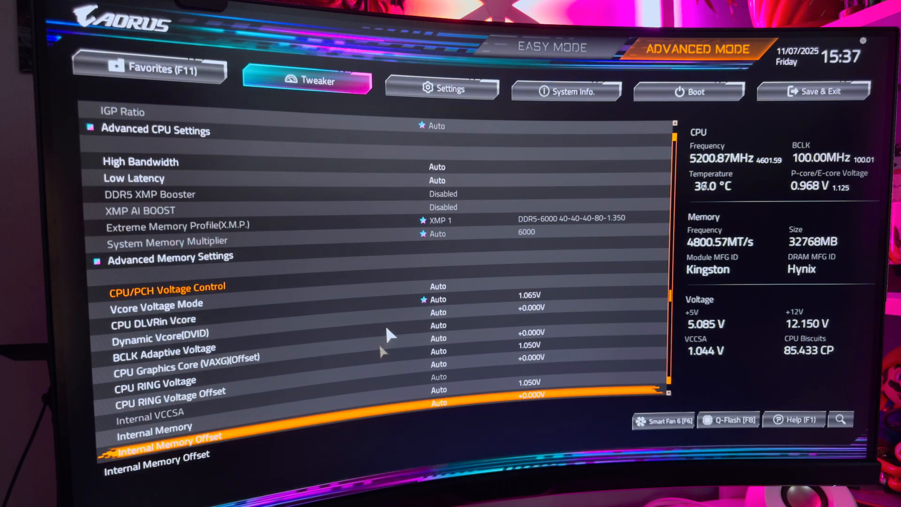
{"action": "scroll", "scroll_direction": "down", "scroll_amount": 3}
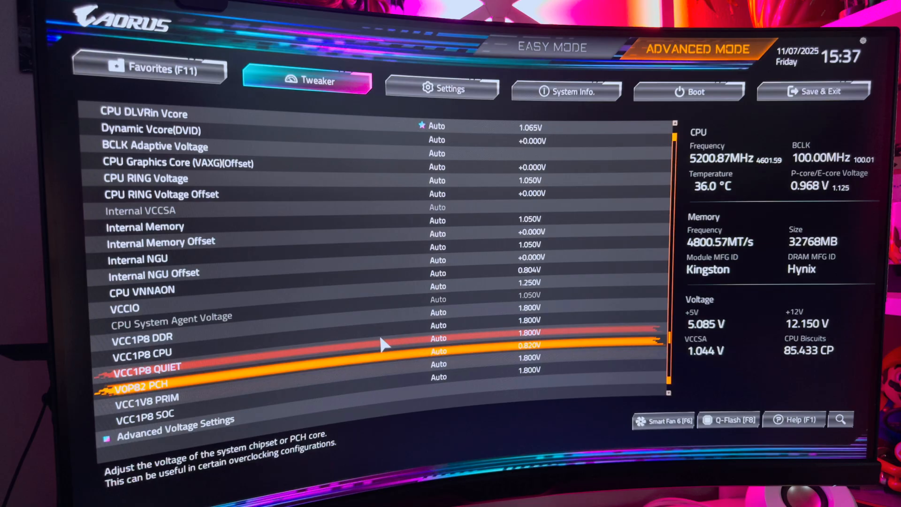
{"action": "scroll", "scroll_direction": "up", "scroll_amount": 3}
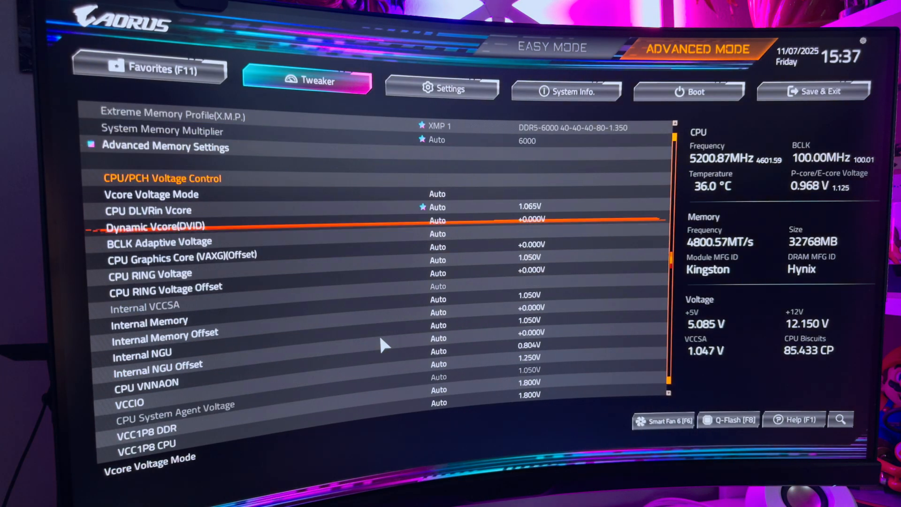
{"action": "scroll", "scroll_direction": "down", "scroll_amount": 3}
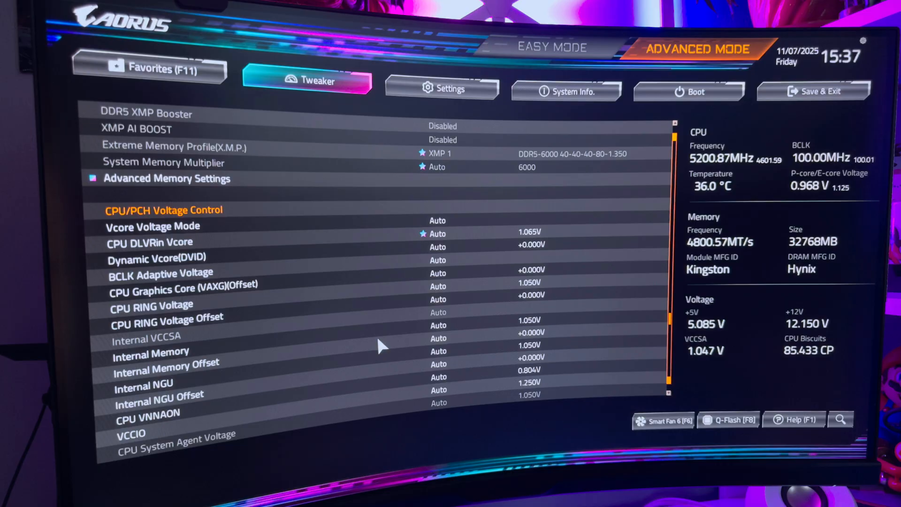
{"action": "left_click", "coordinate": [441, 89]}
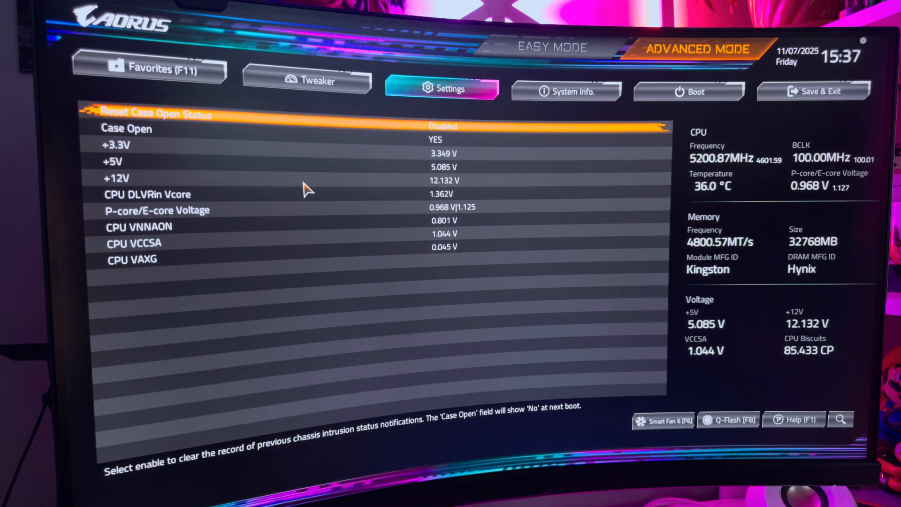
Step: Save & Exit the BIOS setup so the PC restarts into Windows
{"action": "left_click", "coordinate": [566, 91]}
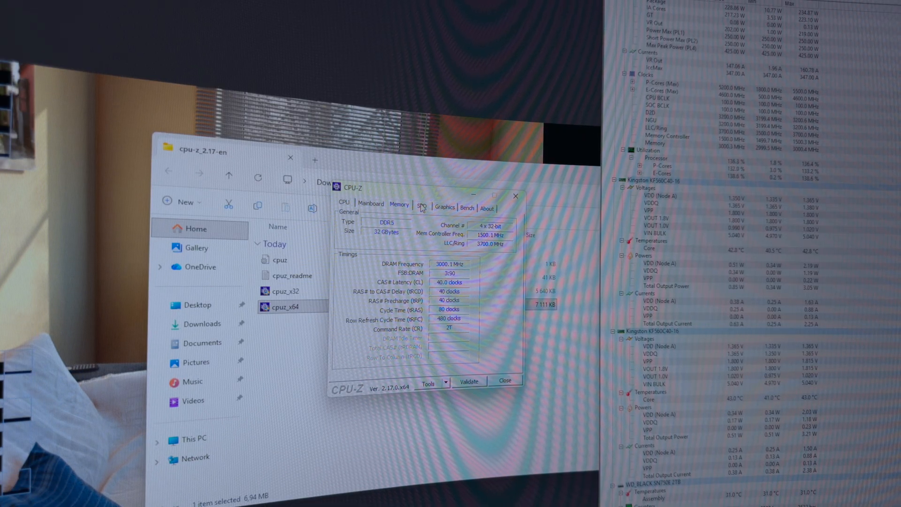
Step: Show another memory slot's Kingston DDR5-6000 module on CPU-Z's SPD view
{"action": "left_click", "coordinate": [421, 207]}
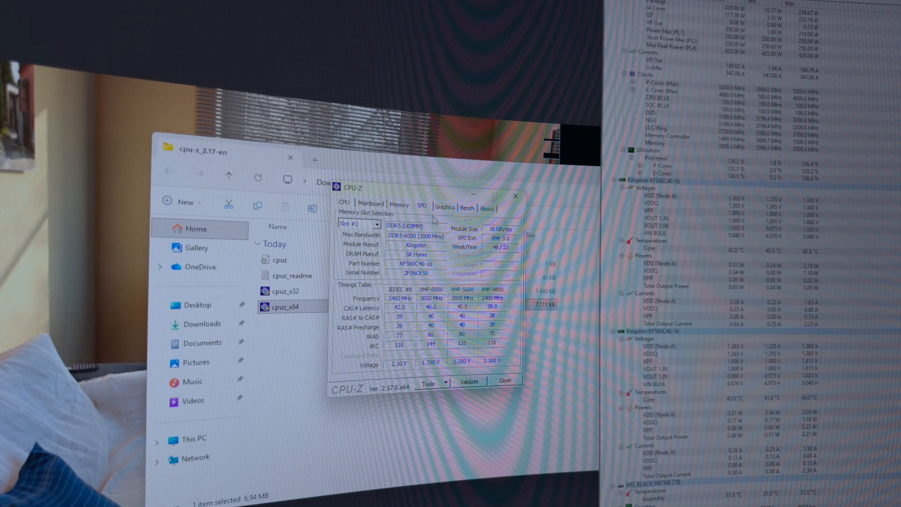
{"action": "left_click", "coordinate": [376, 224]}
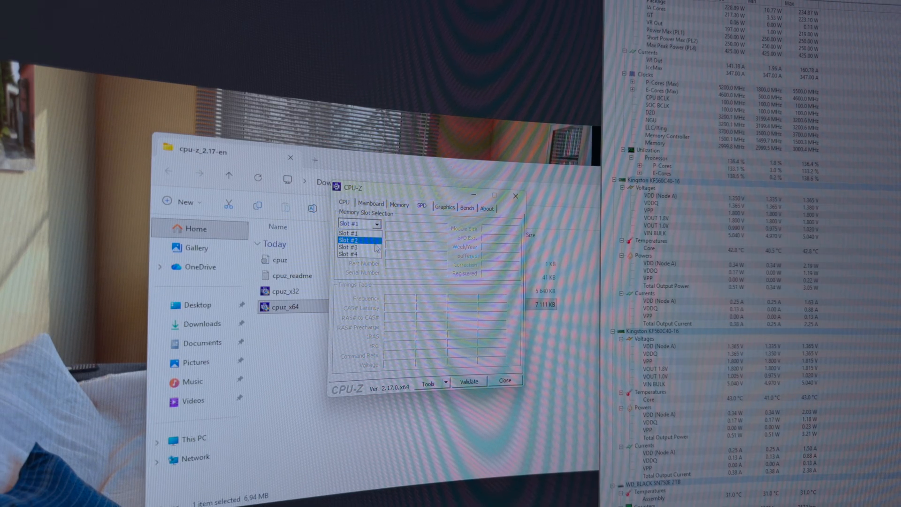
{"action": "left_click", "coordinate": [348, 254]}
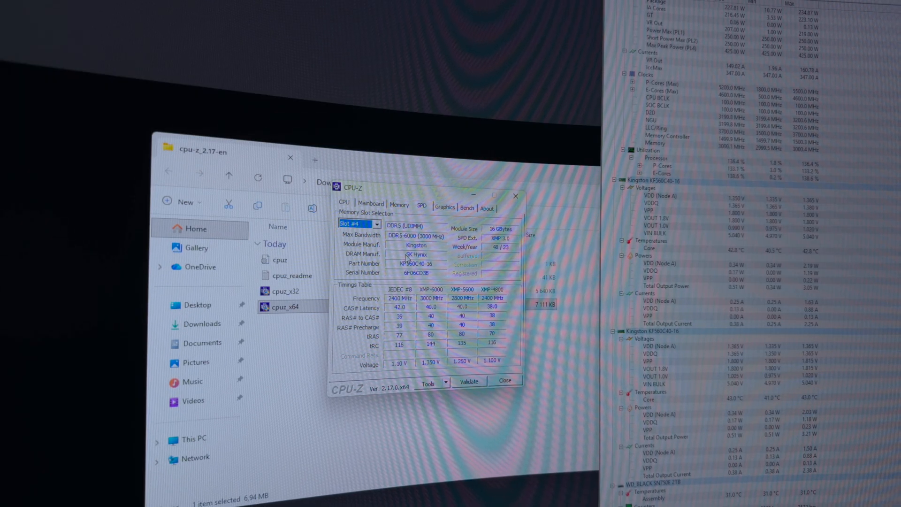